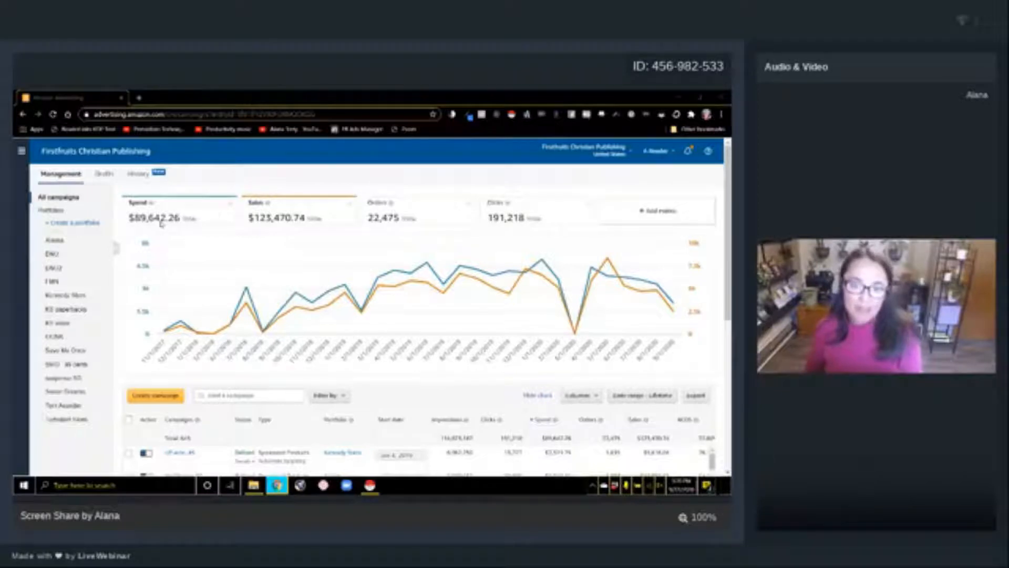
mouse_move(242, 302)
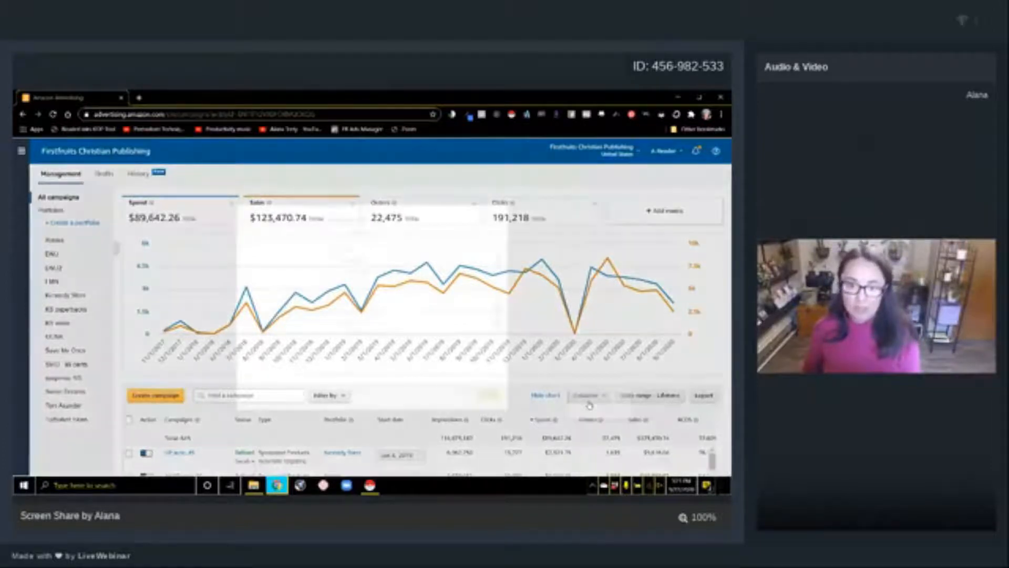
Step: Review the available column metrics and close the chooser without changing any columns
left_click(588, 395)
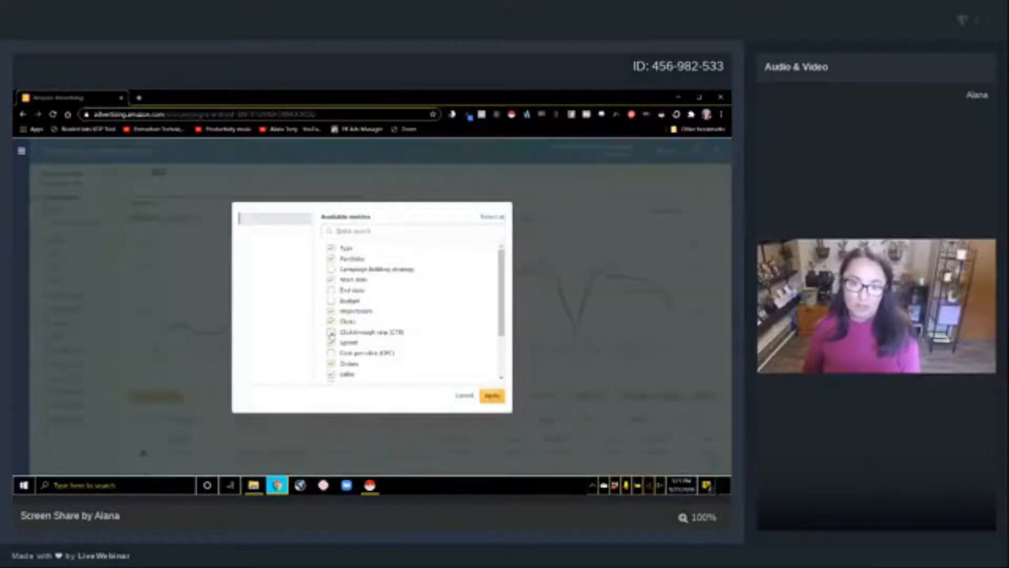
scroll("down", 3)
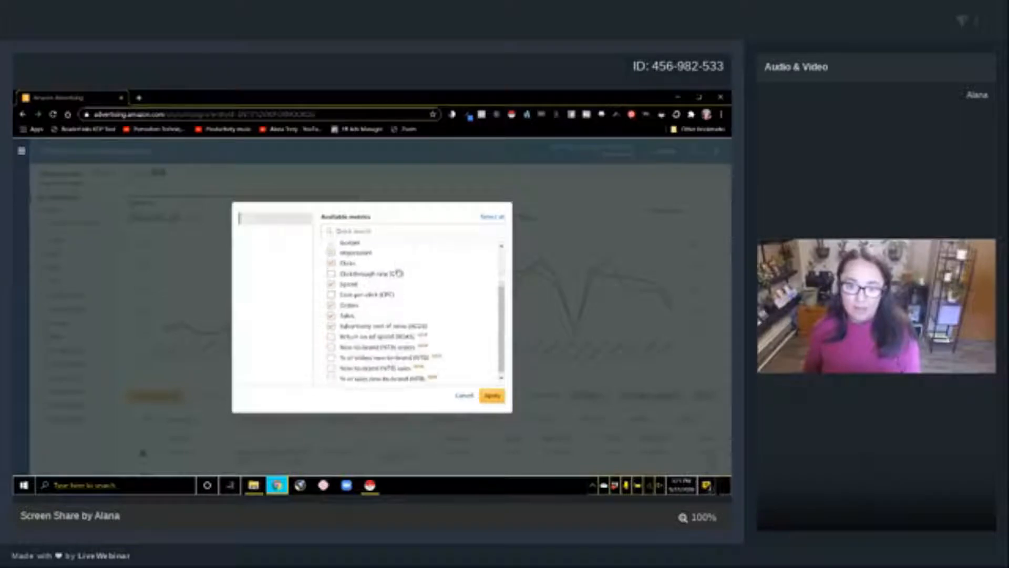
scroll("up", 3)
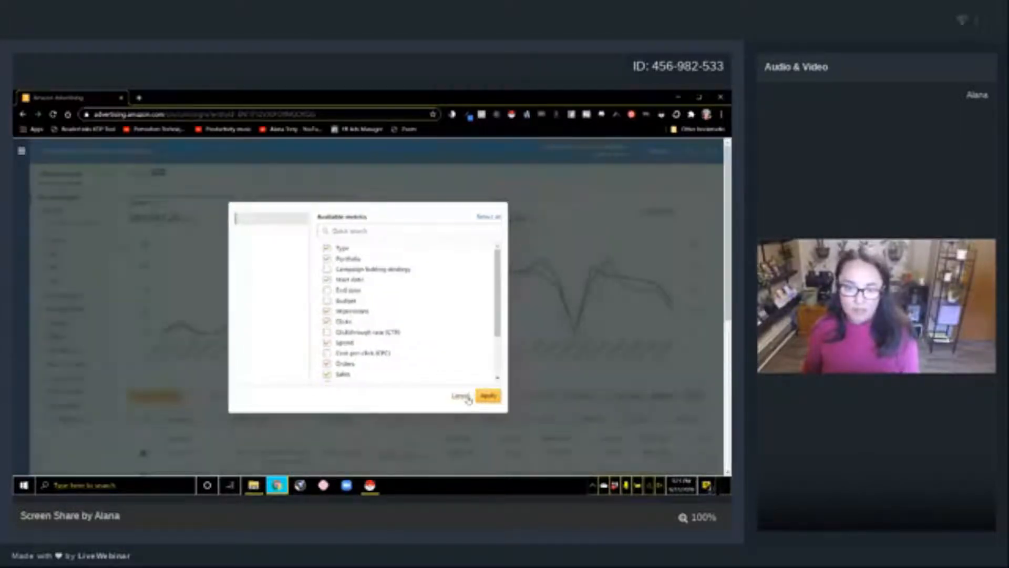
left_click(487, 395)
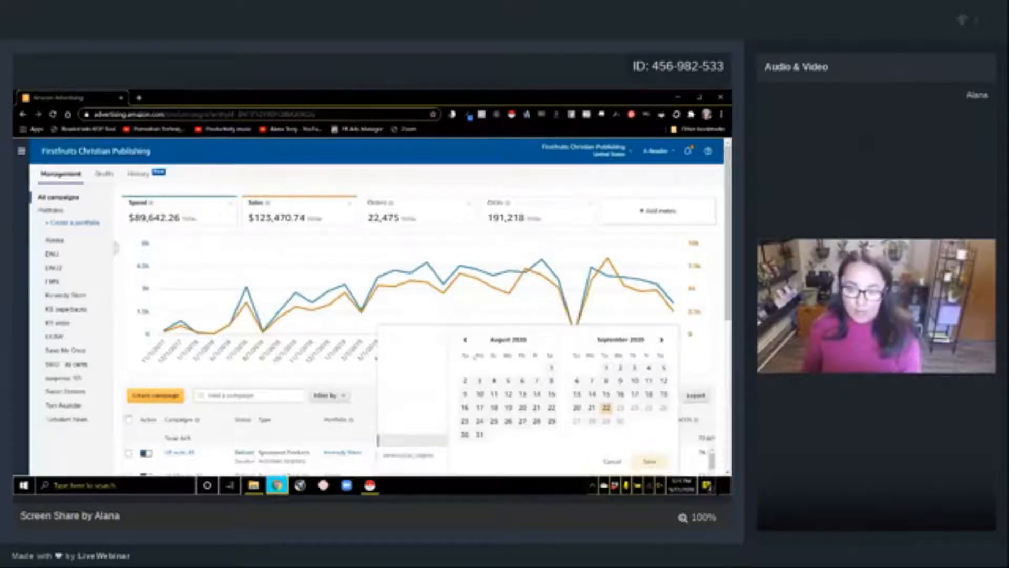
Step: Step the calendar back to June 2020, then dismiss it keeping the Lifetime range
left_click(463, 339)
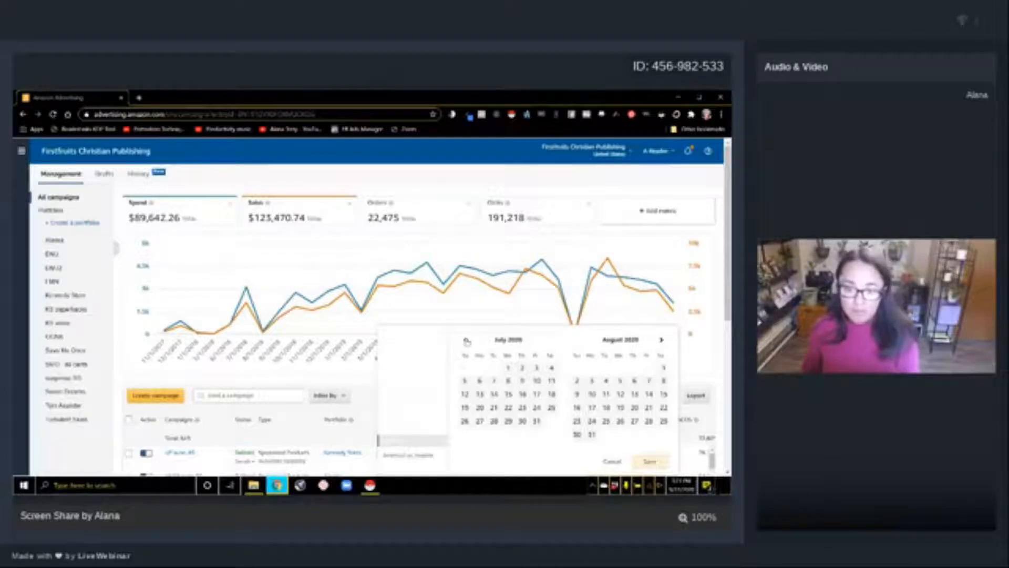
left_click(465, 339)
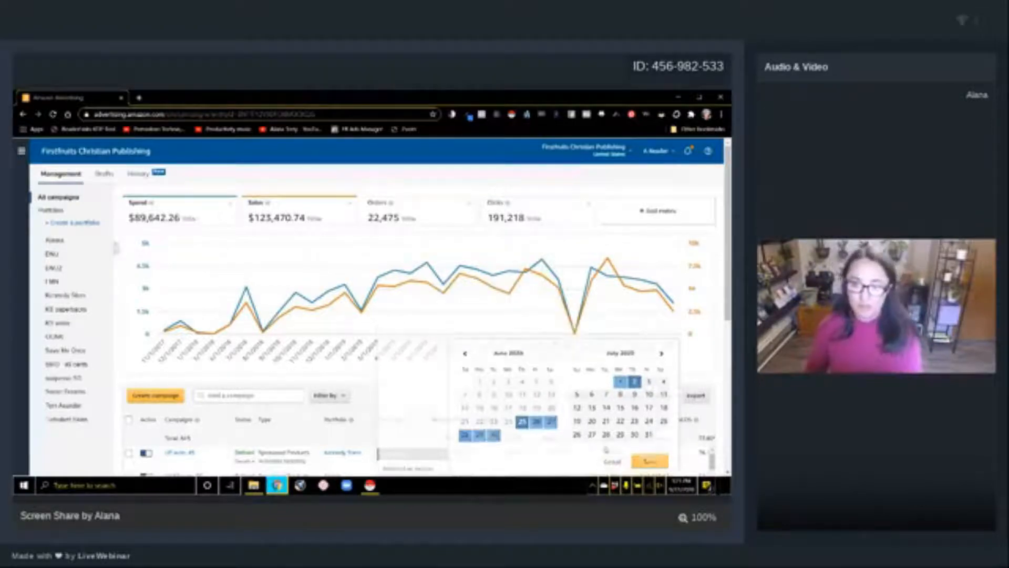
left_click(649, 460)
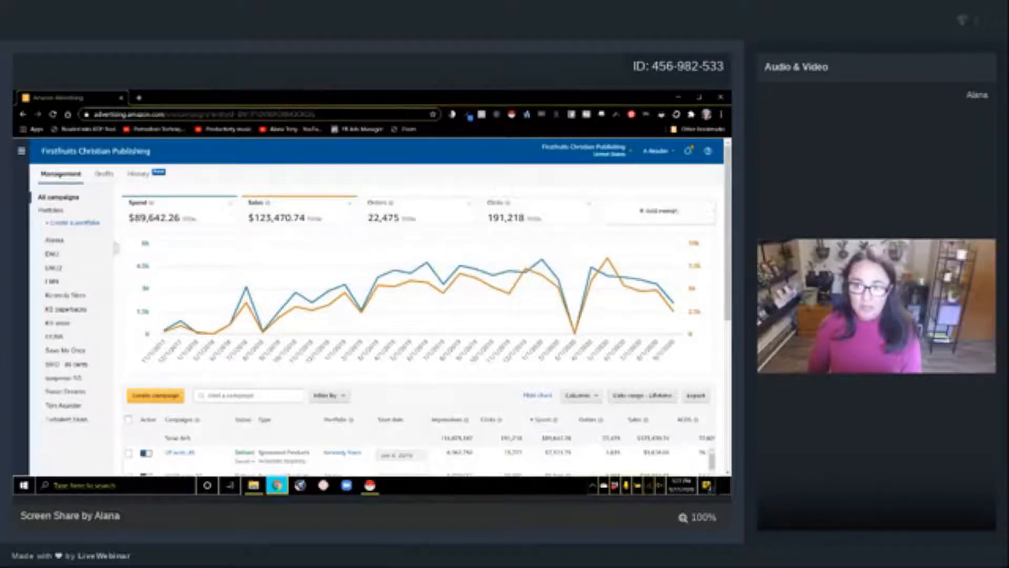
Step: Add an ACOS summary card (72.6%) beside spend, sales, orders and clicks
left_click(657, 211)
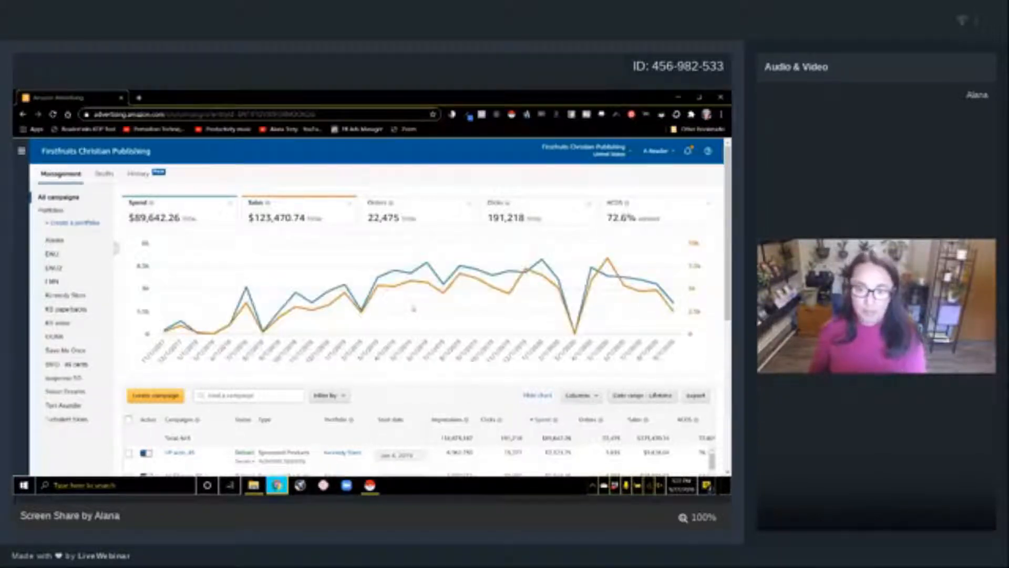
mouse_move(173, 254)
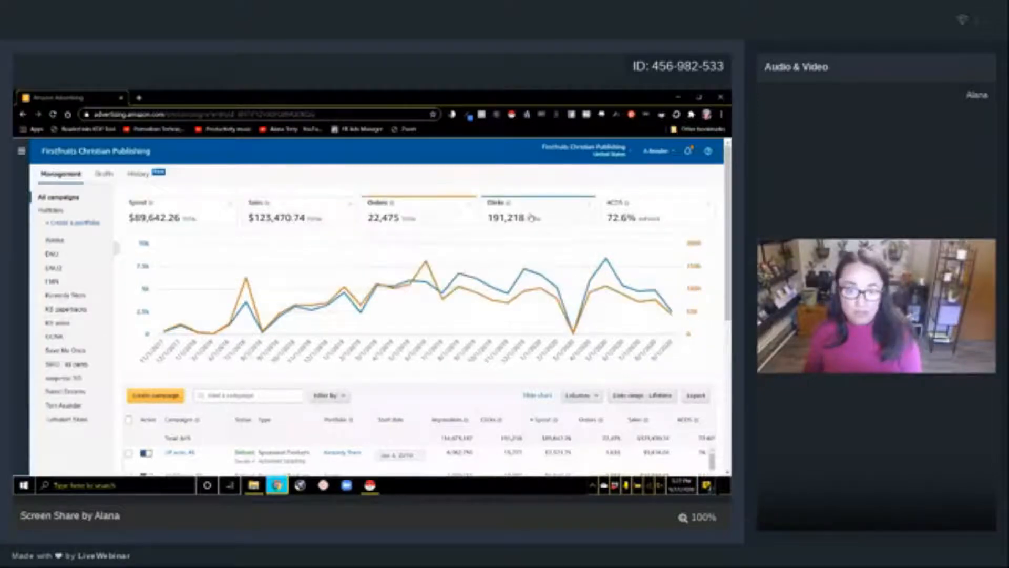
mouse_move(248, 315)
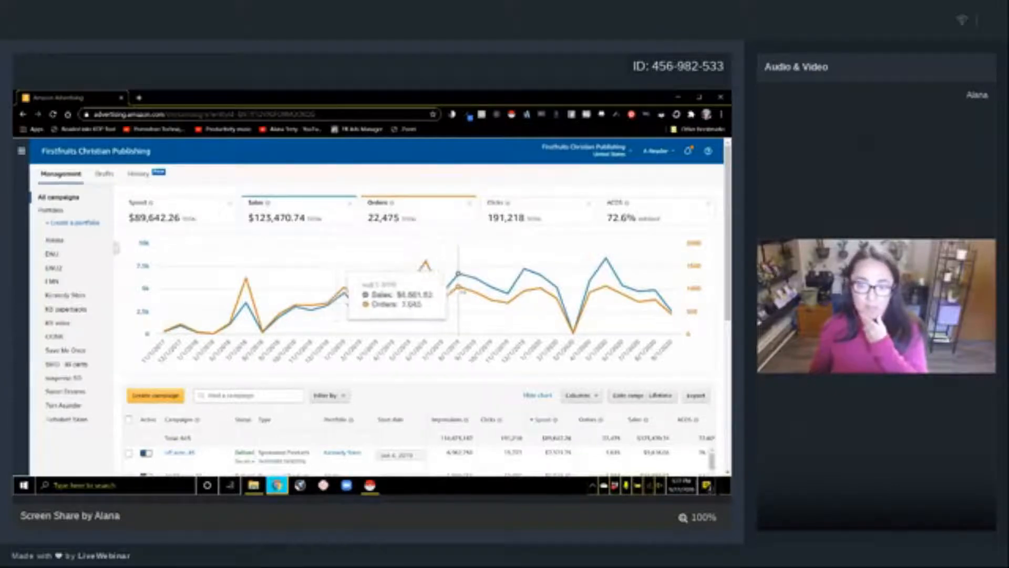
left_click(270, 203)
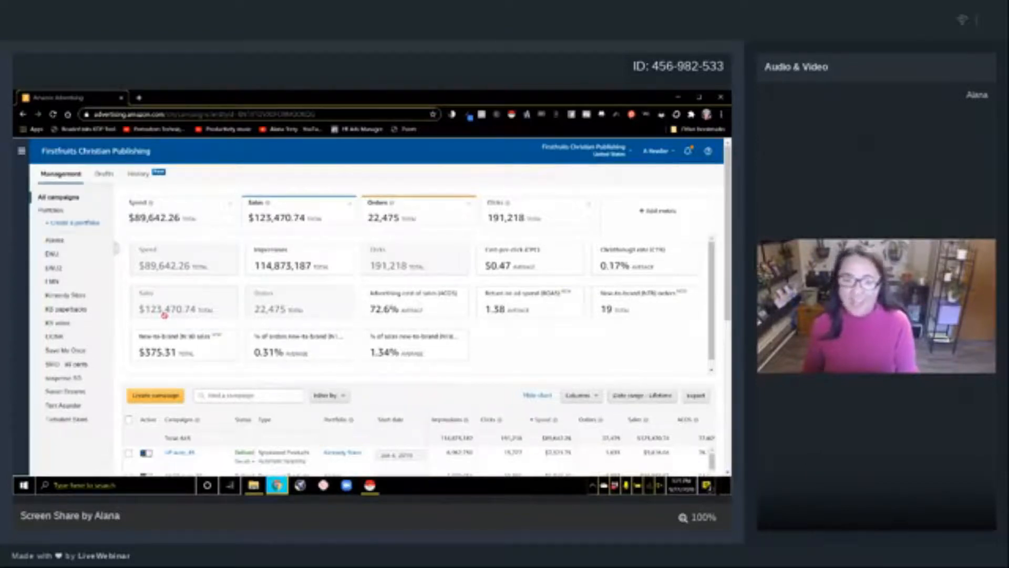
mouse_move(283, 328)
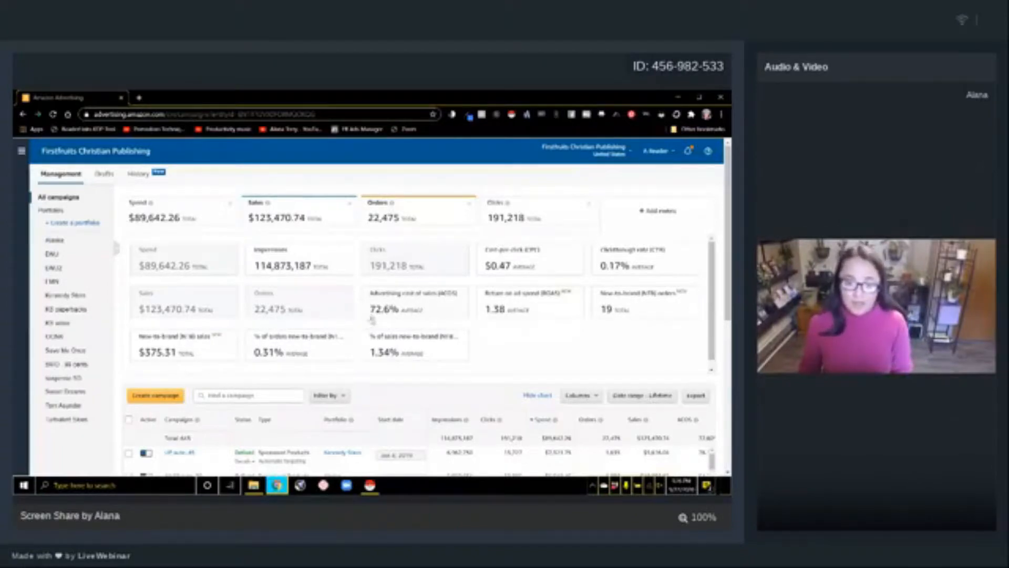
mouse_move(361, 320)
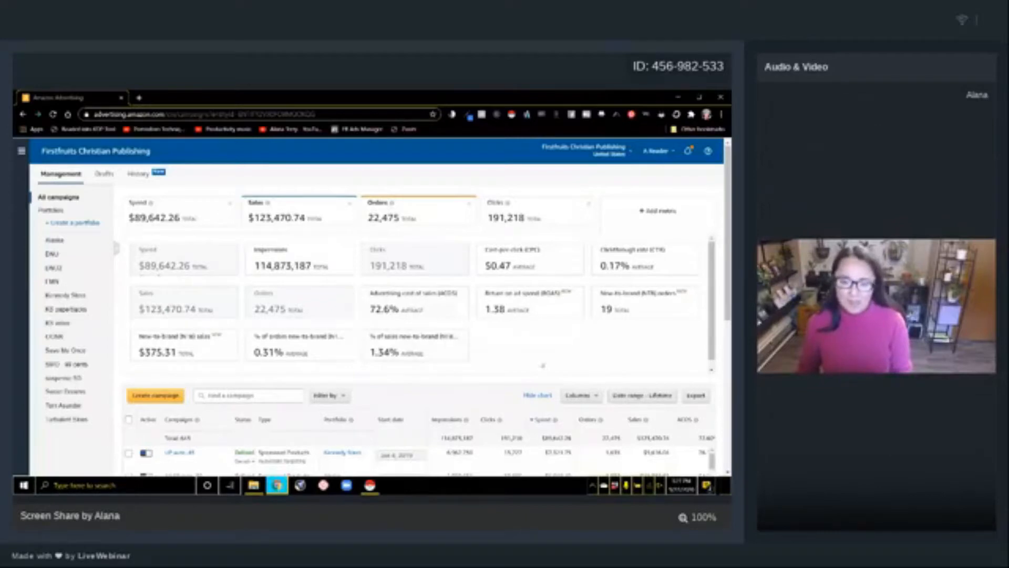
mouse_move(543, 366)
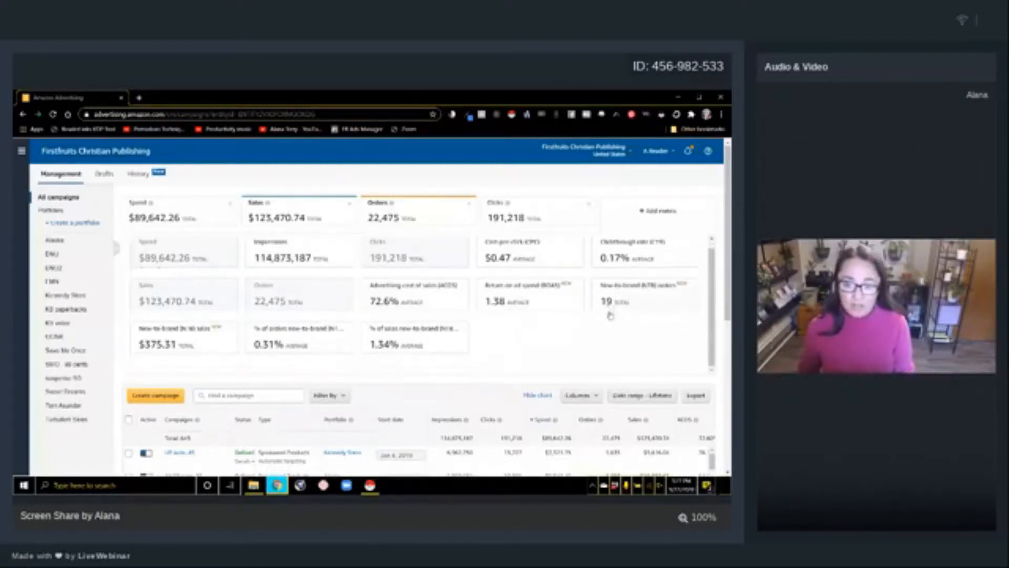
scroll("down", 3)
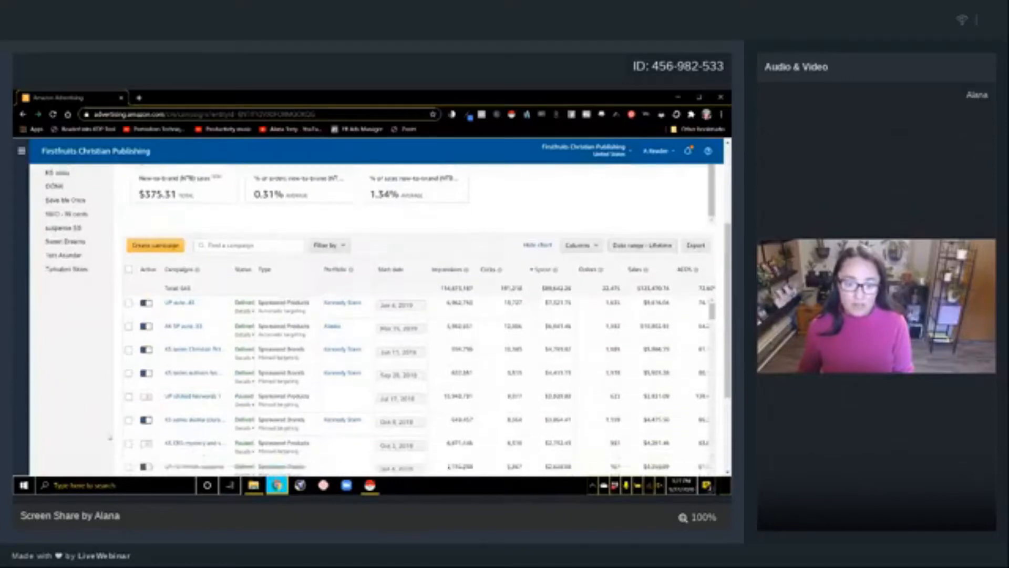
scroll("down", 3)
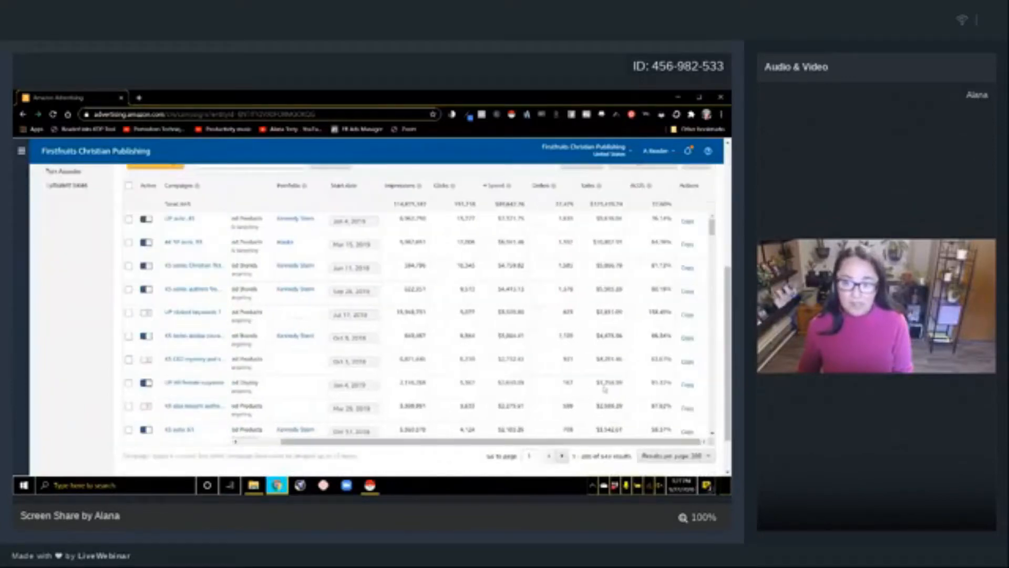
scroll("up", 3)
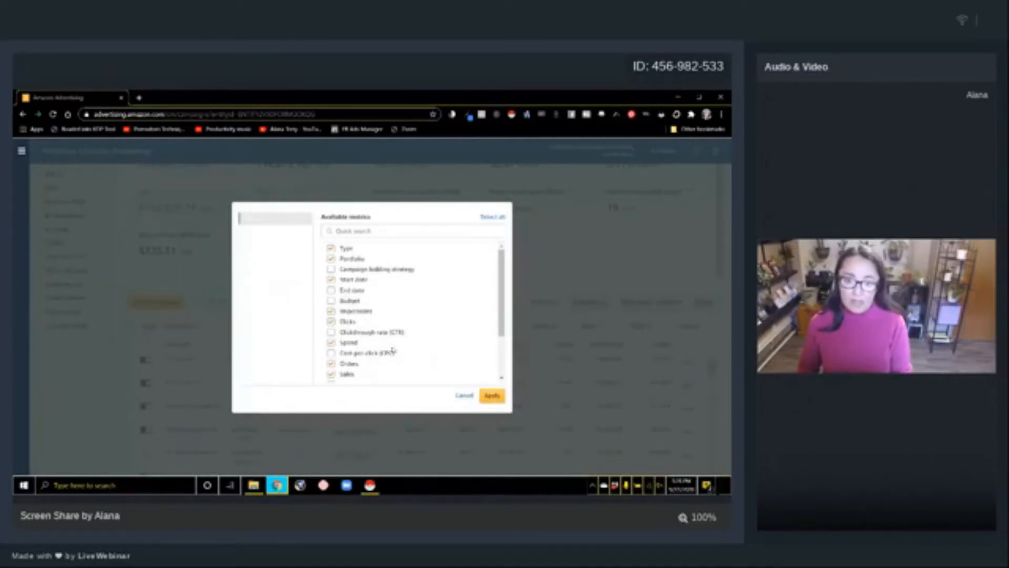
scroll("down", 3)
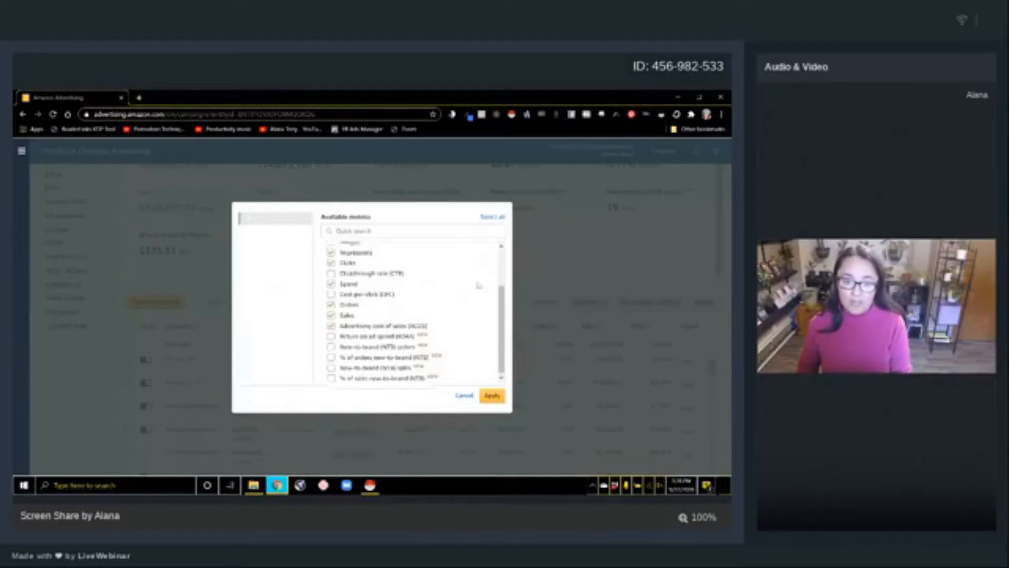
scroll("up", 3)
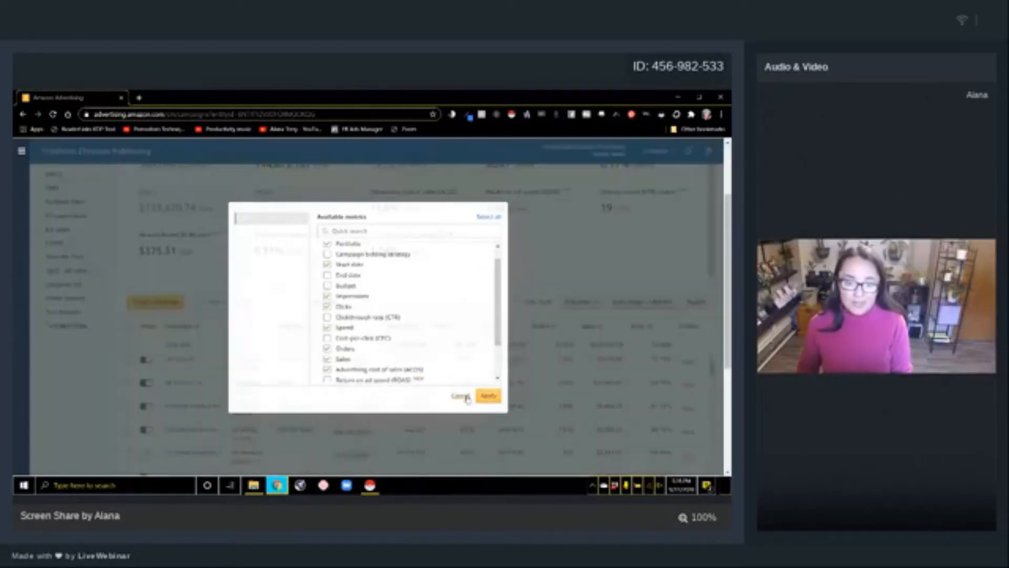
left_click(487, 395)
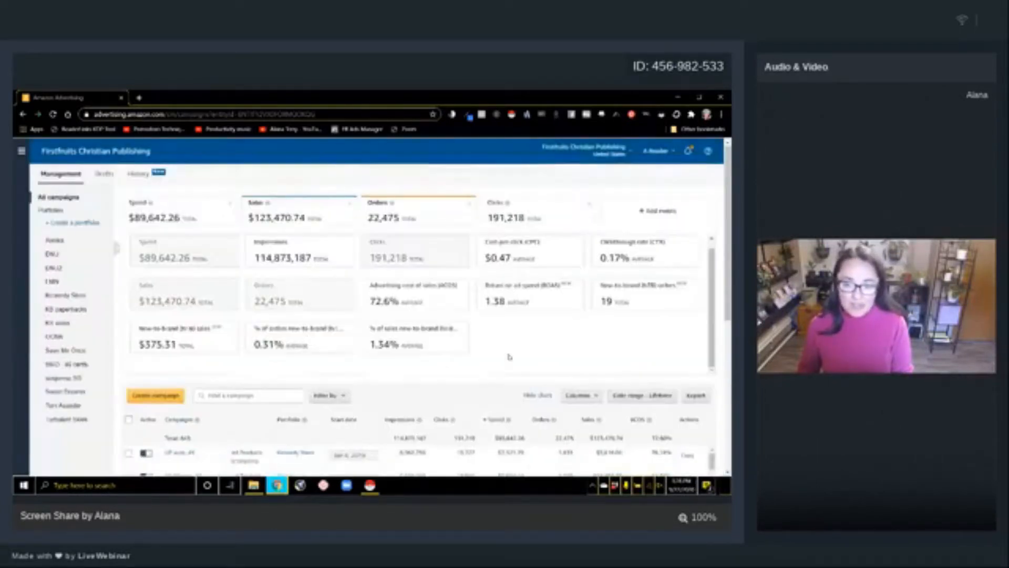
Step: Sort the campaigns table by Spend, highest first, showing campaigns around $50–$71
scroll("down", 3)
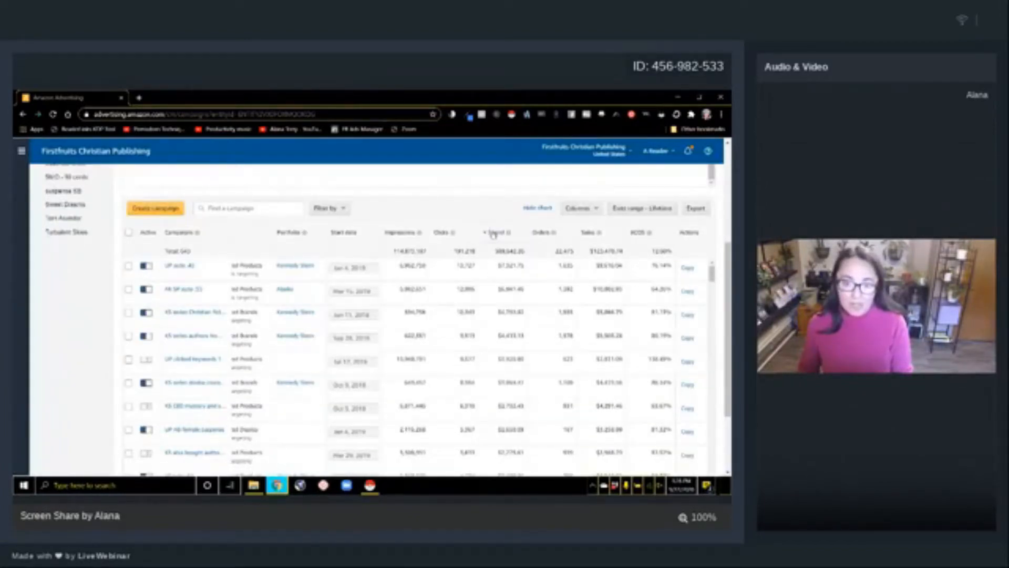
left_click(495, 232)
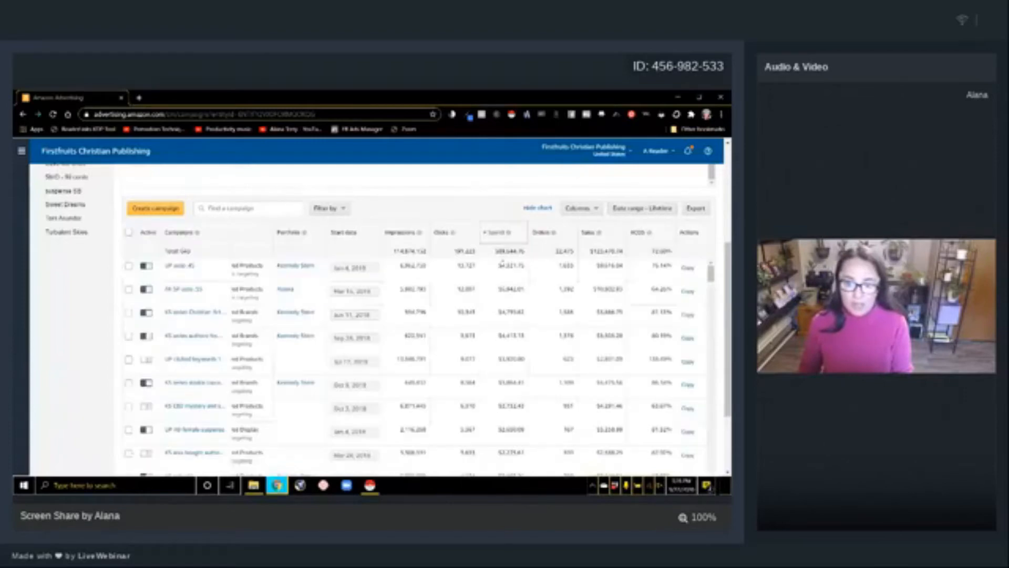
double_click(506, 267)
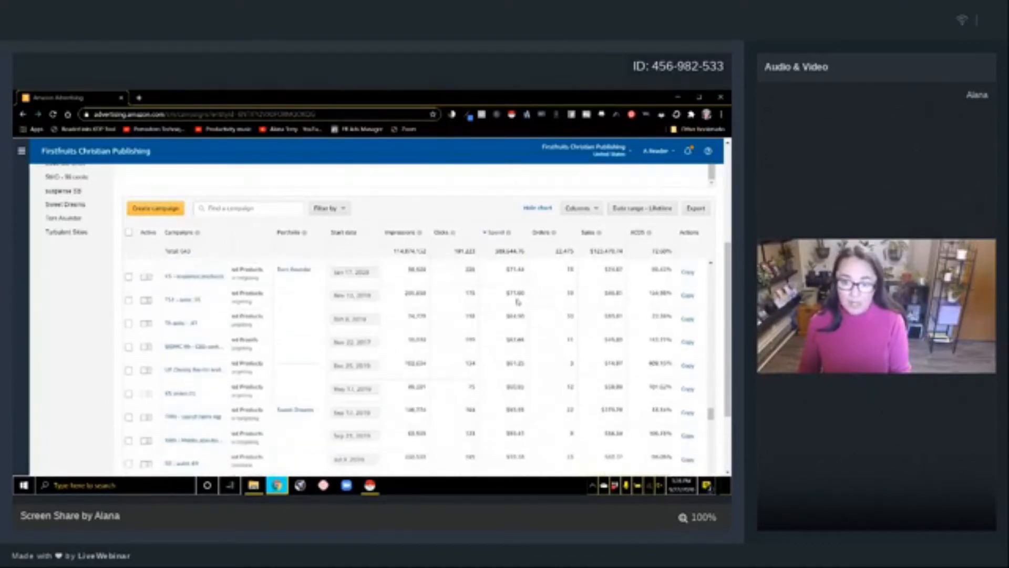
Step: Go to page 2 of the spend-sorted campaigns, showing ones spending around $11
scroll("down", 3)
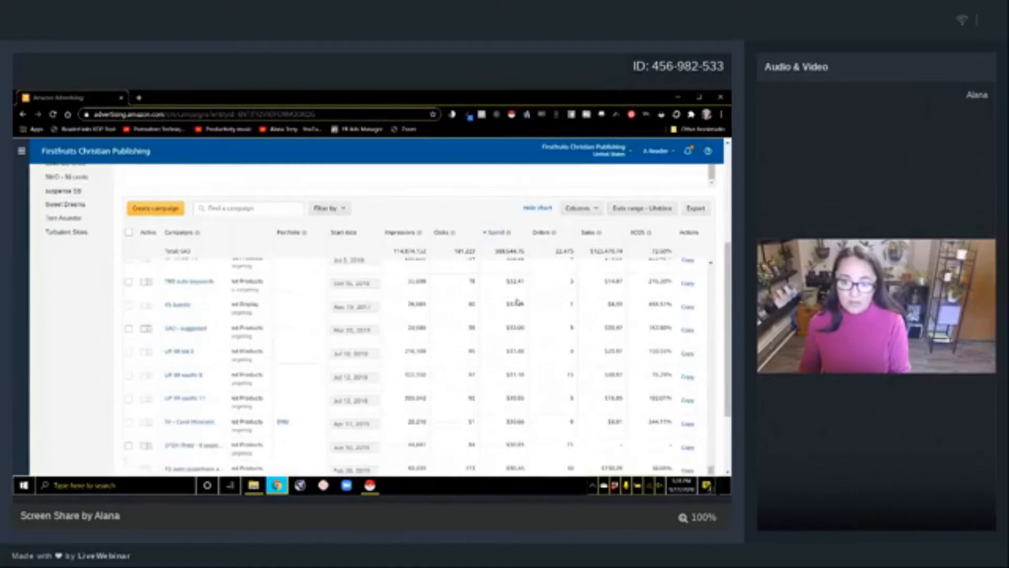
scroll("down", 3)
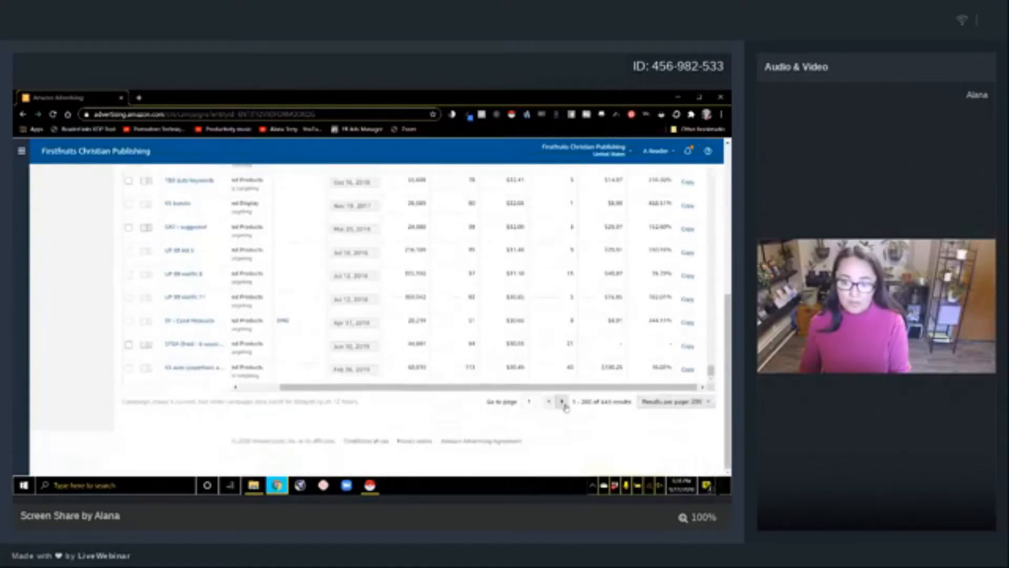
left_click(561, 401)
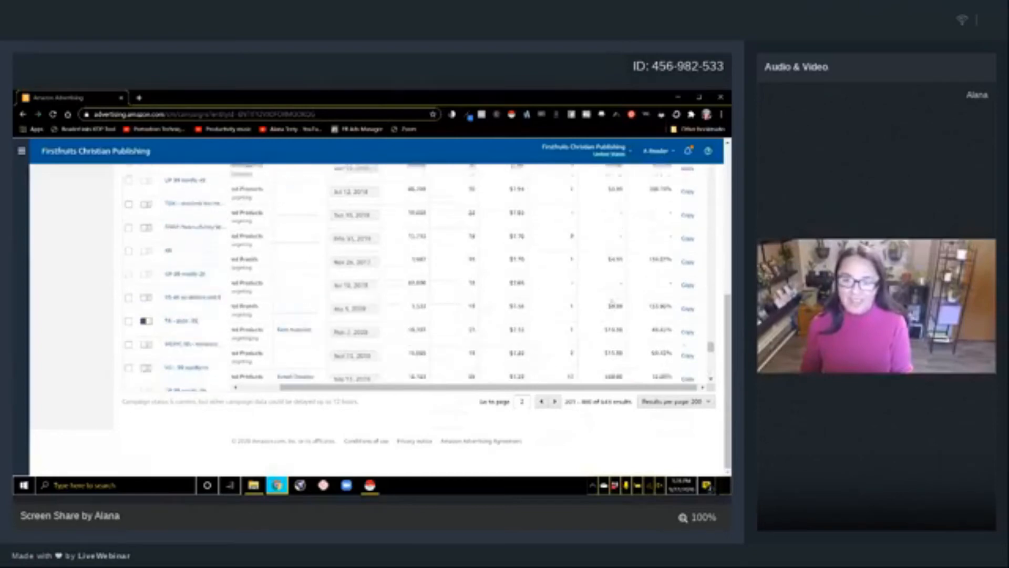
scroll("up", 3)
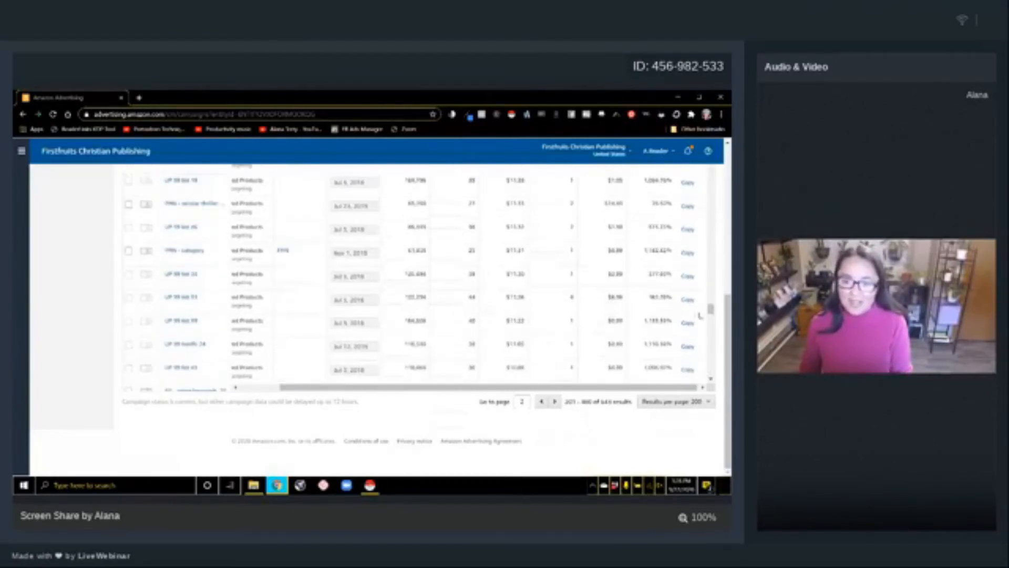
scroll("up", 3)
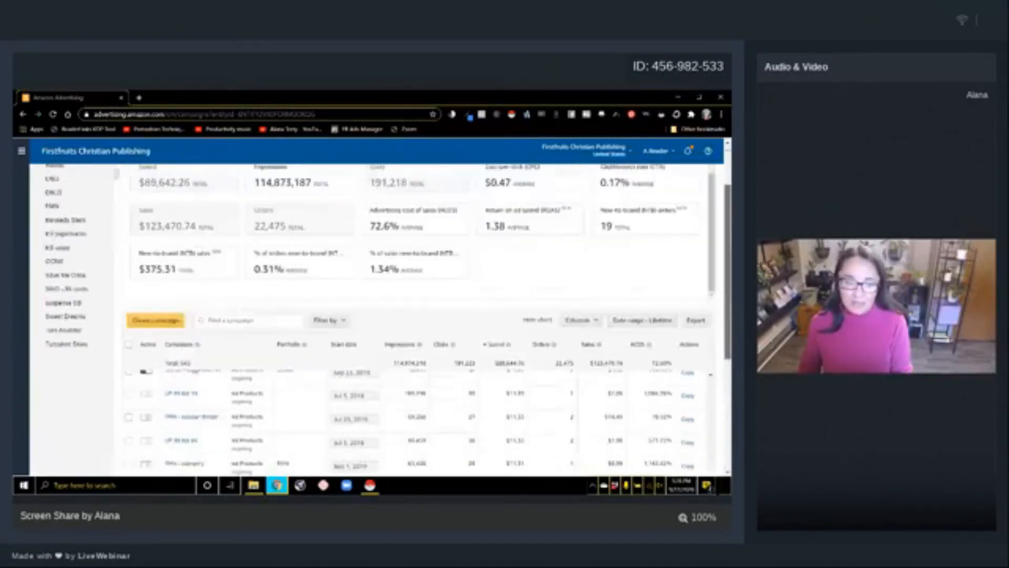
Step: Add an Active status filter and reveal its status choices above the table
scroll("up", 3)
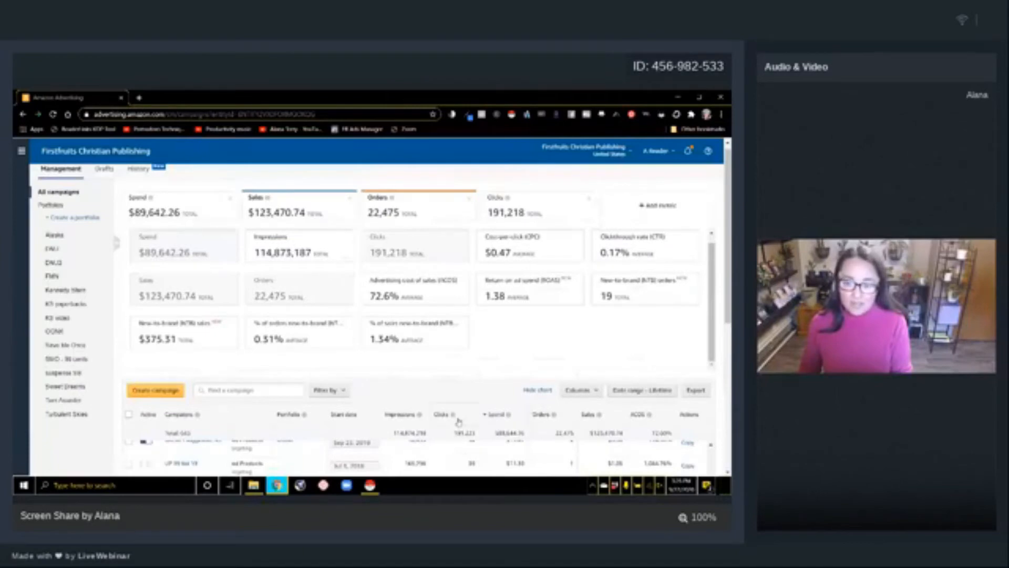
mouse_move(406, 340)
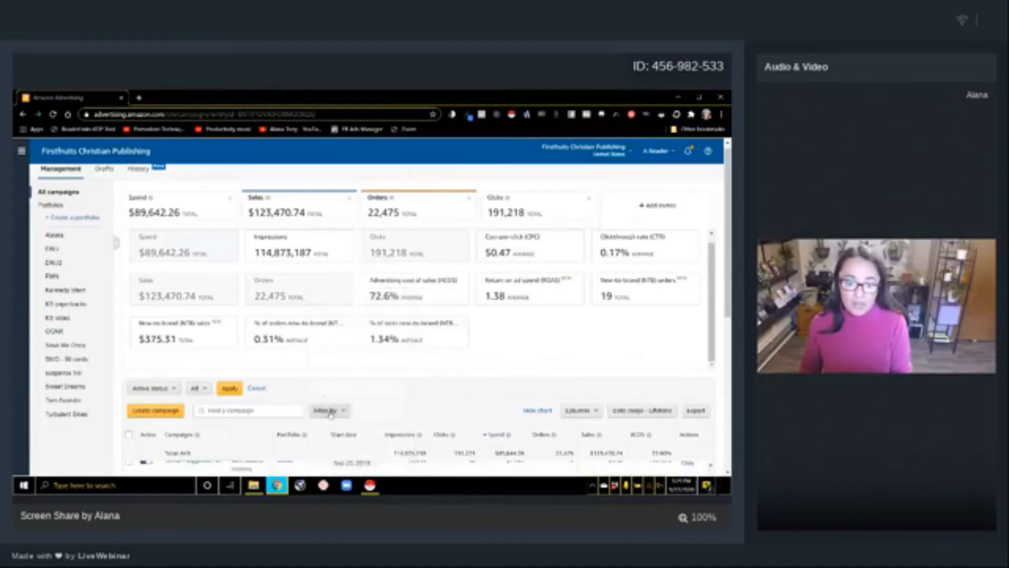
left_click(328, 410)
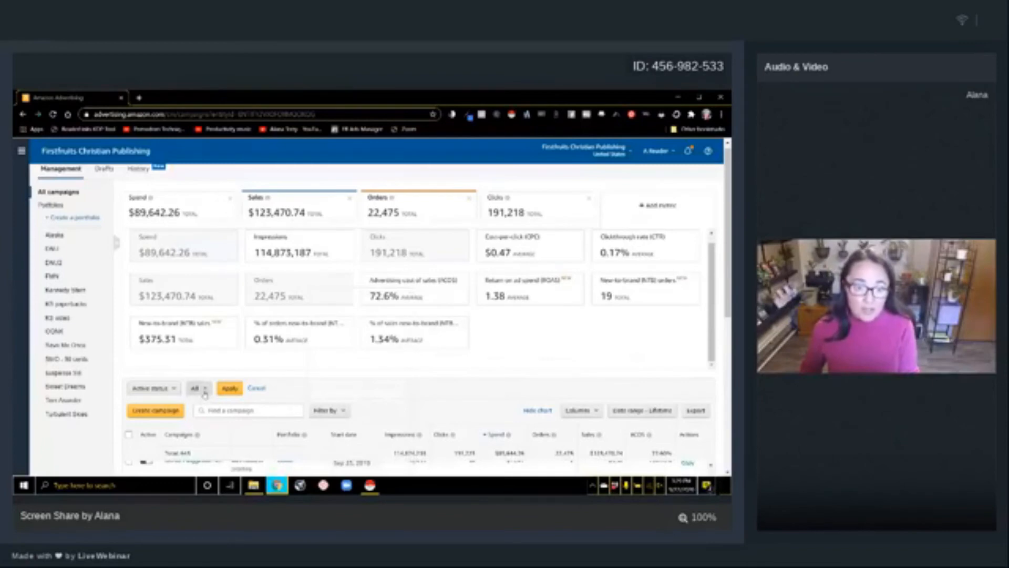
left_click(198, 388)
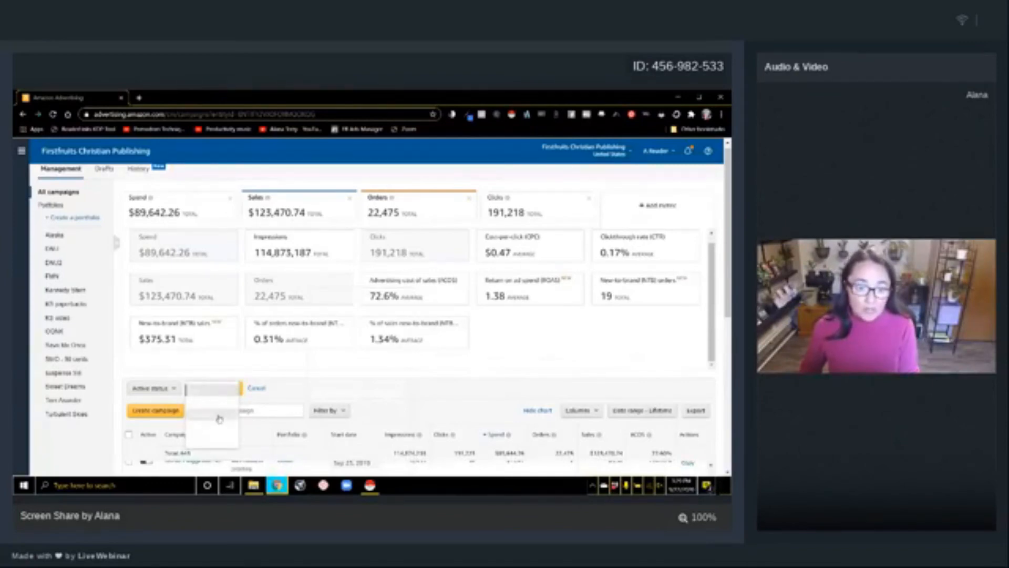